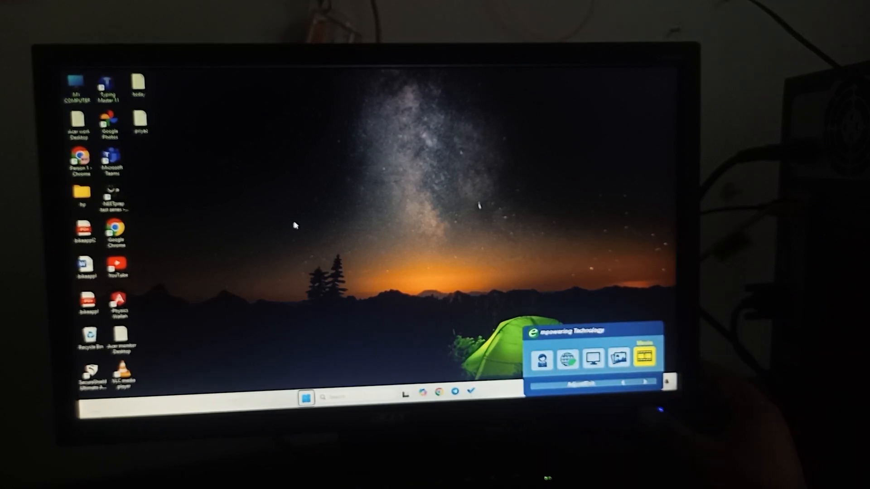
Cycle the Empowering presets to User and start the monitor's Auto Config.
left_click(593, 358)
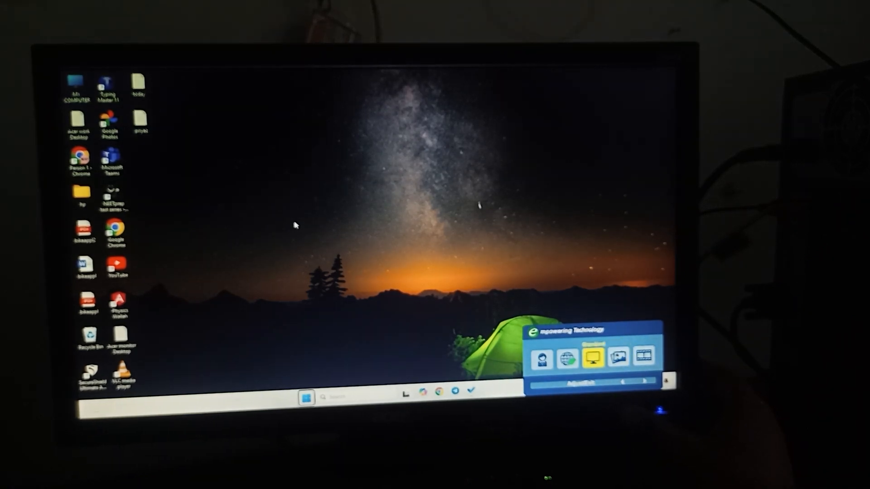
left_click(541, 358)
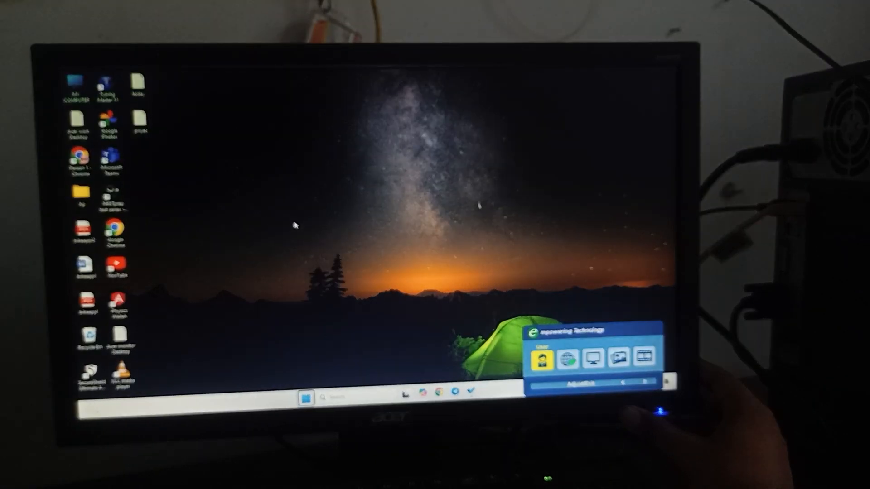
left_click(565, 358)
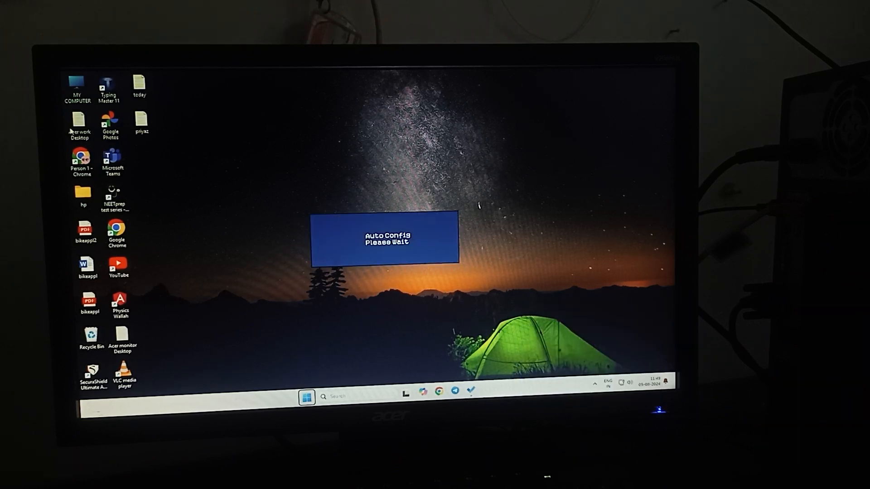
Dismiss the monitor menu after auto-configuration, leaving a clean Windows desktop.
left_click(305, 397)
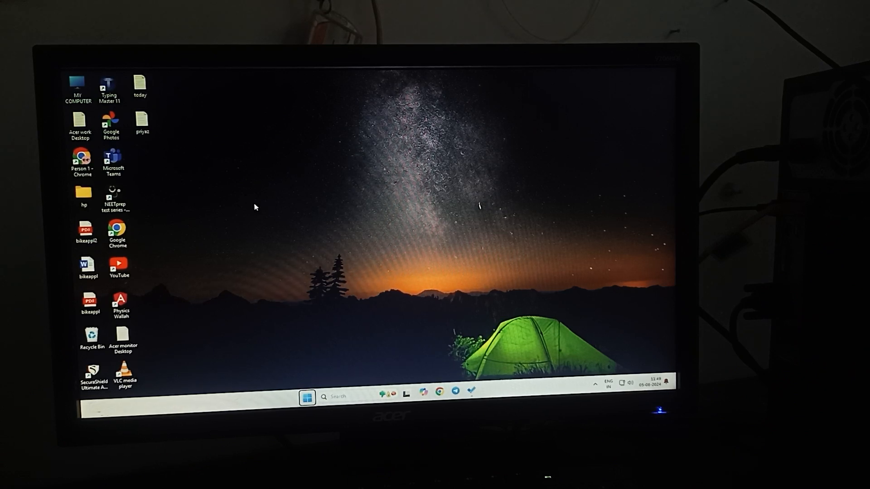
mouse_move(264, 181)
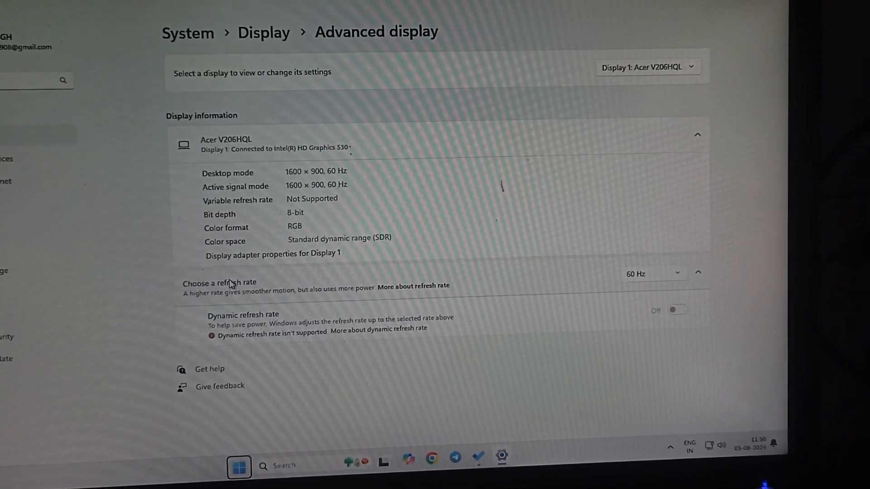
Collapse dynamic refresh rate, review available refresh rates, and keep 60 Hz.
left_click(697, 272)
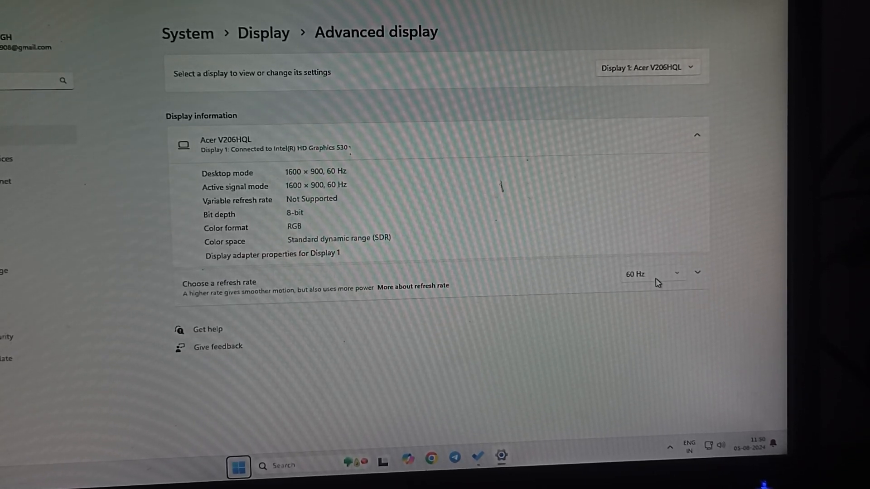
left_click(653, 273)
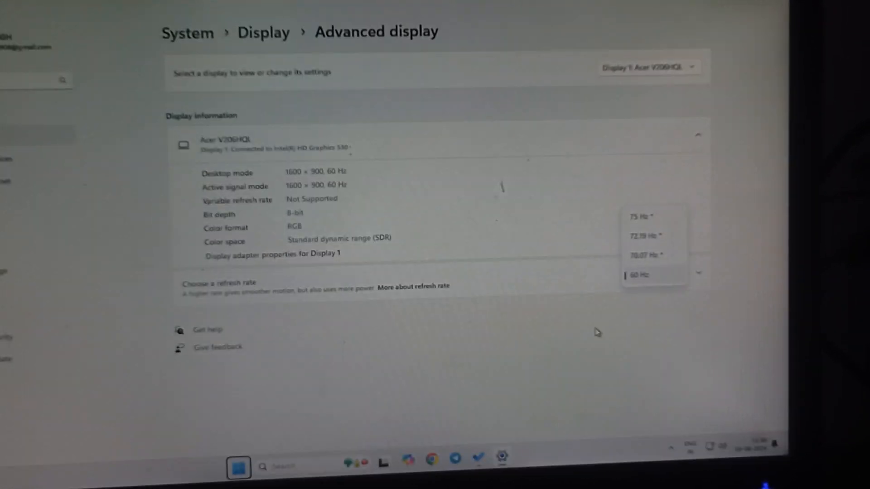
left_click(653, 274)
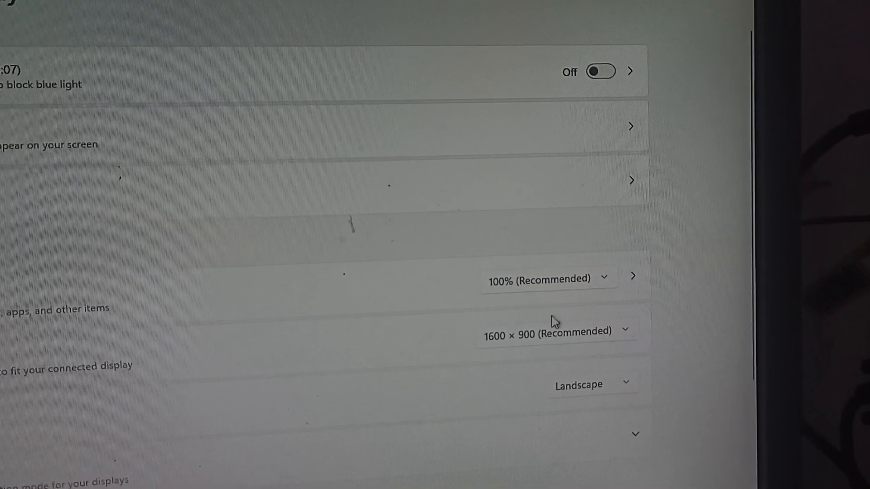
Keep resolution at 1600 × 900 and show the 100%, 125%, 150% scale options.
left_click(554, 331)
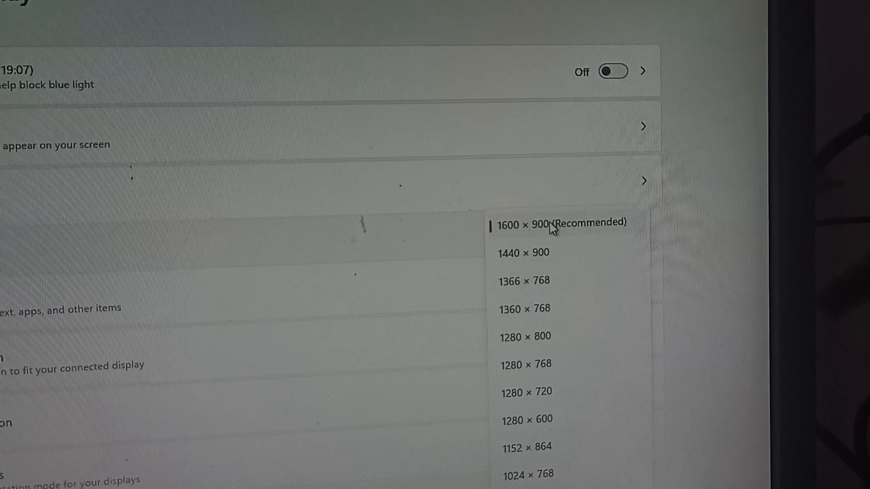
left_click(559, 223)
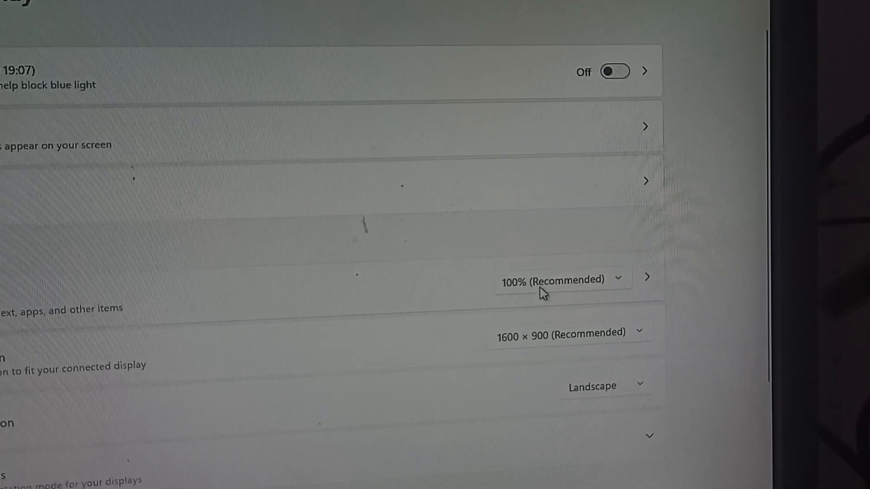
left_click(559, 280)
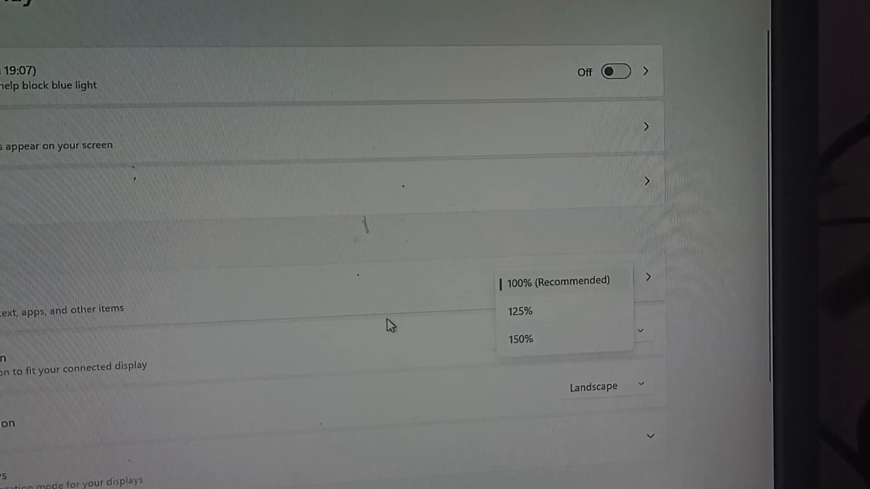